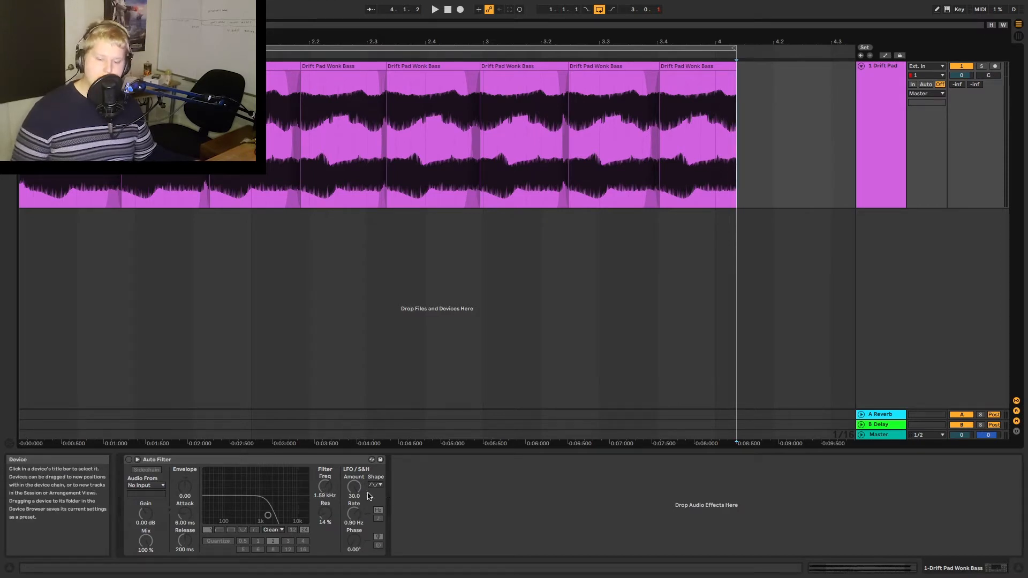
mouse_move(354, 485)
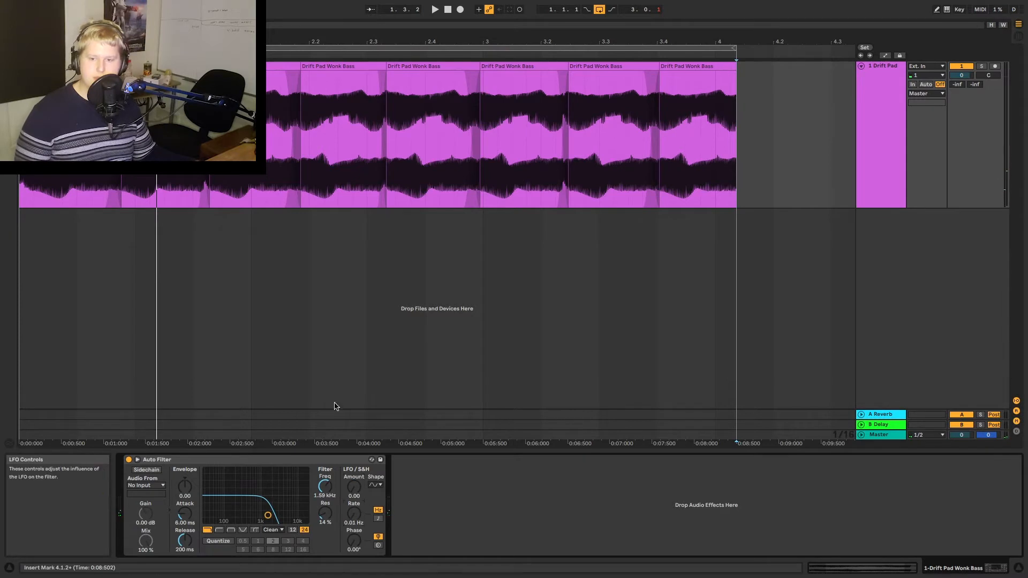
- Start the pad playing so the Auto Filter LFO sweep, amount 23.6 and rate 0.27 Hz, is heard
left_click(433, 9)
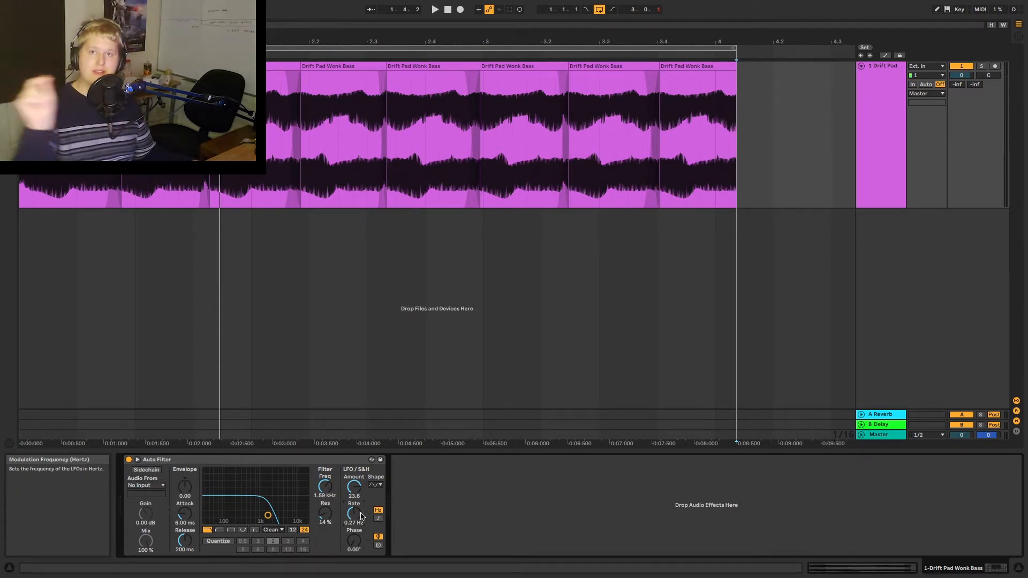
mouse_move(354, 486)
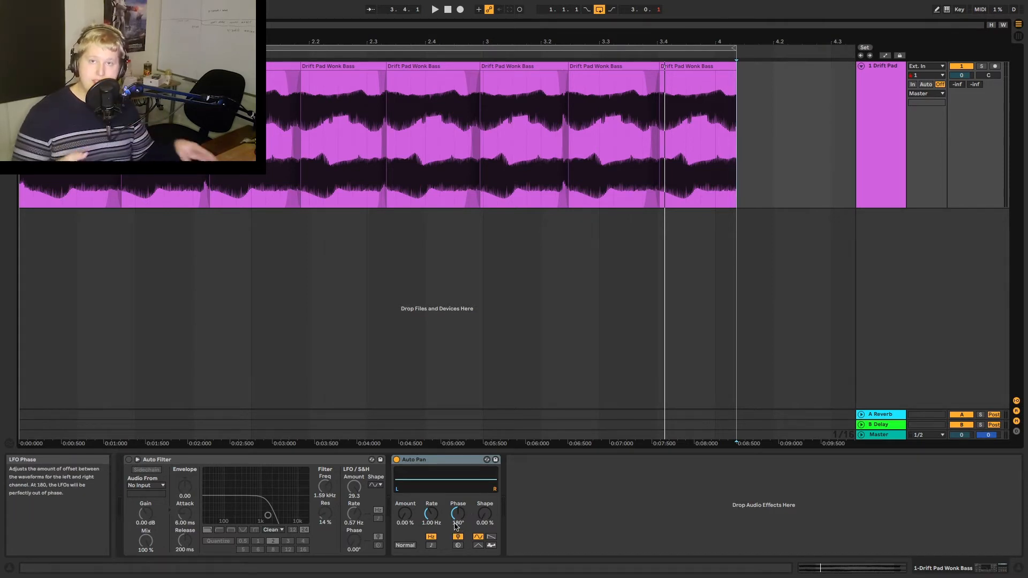
mouse_move(405, 518)
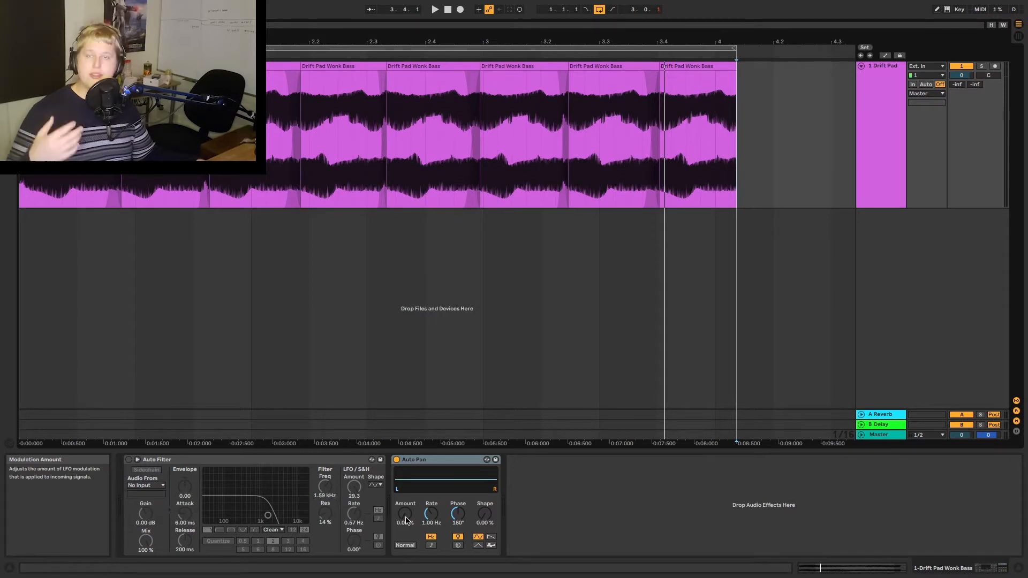
- Raise Auto Pan amount to about 60%, then harden the waveform shape and ease it back slightly
left_click_drag(405, 513, 405, 499)
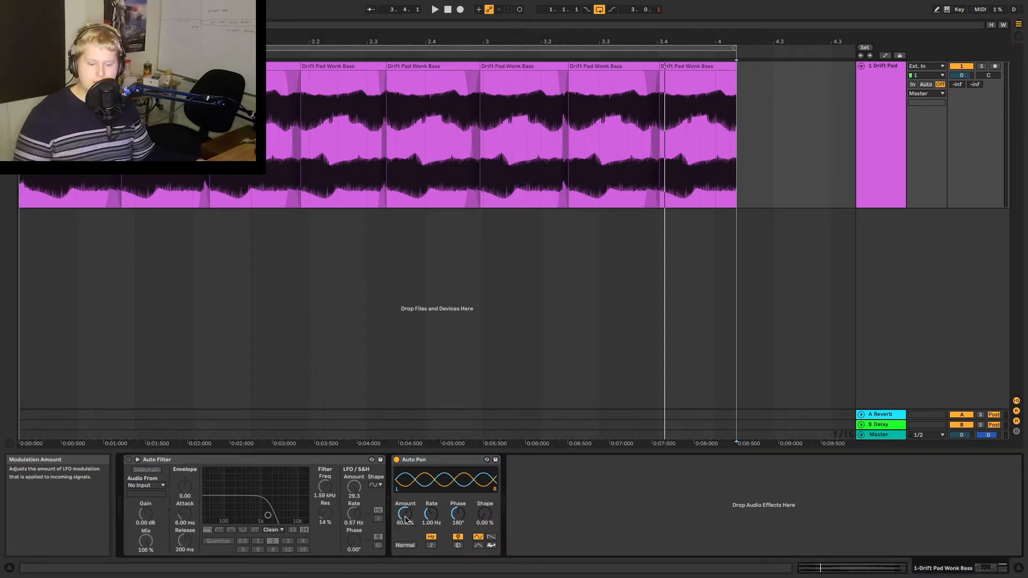
mouse_move(430, 514)
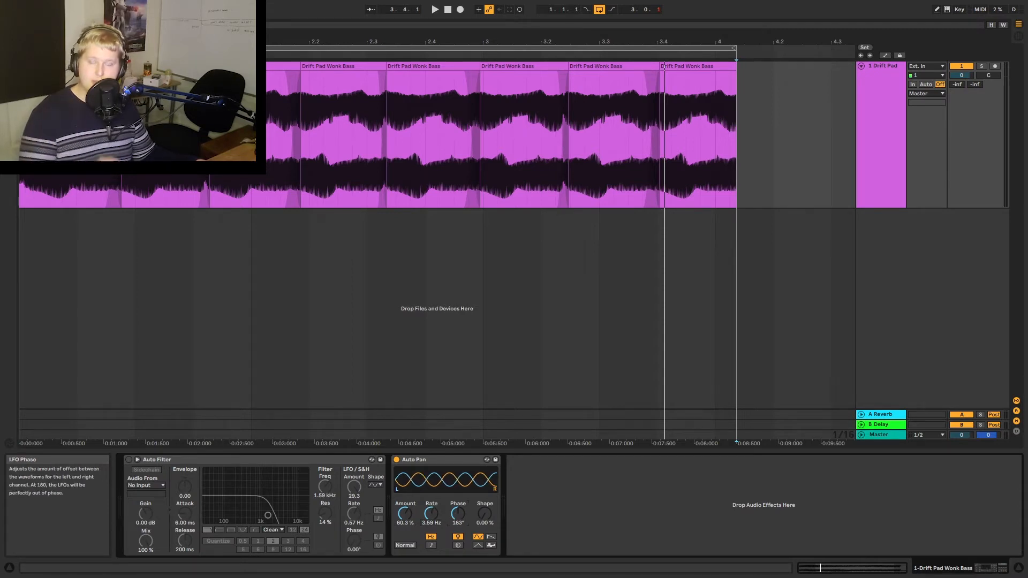
left_click_drag(484, 513, 484, 498)
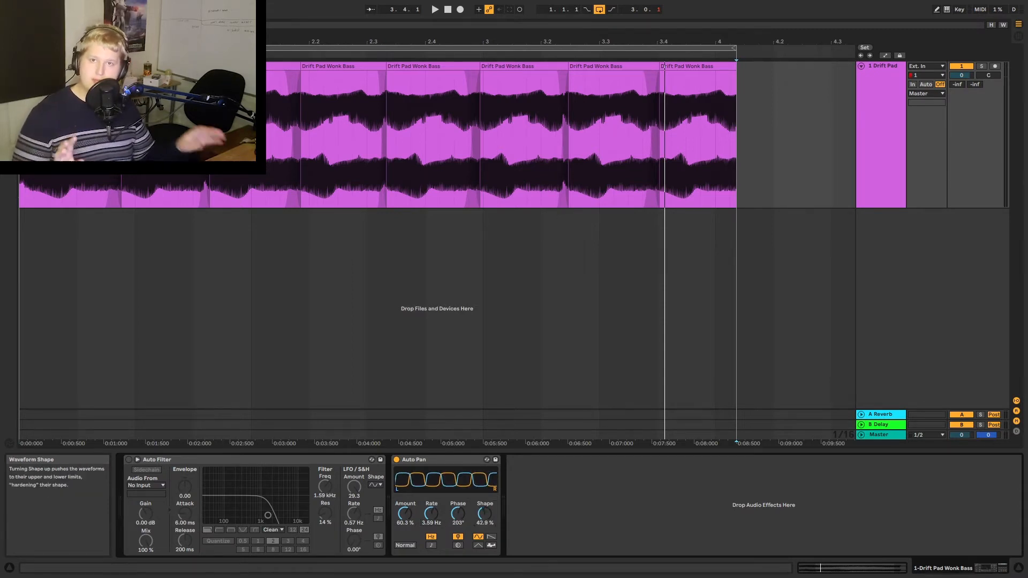
left_click_drag(484, 514, 484, 521)
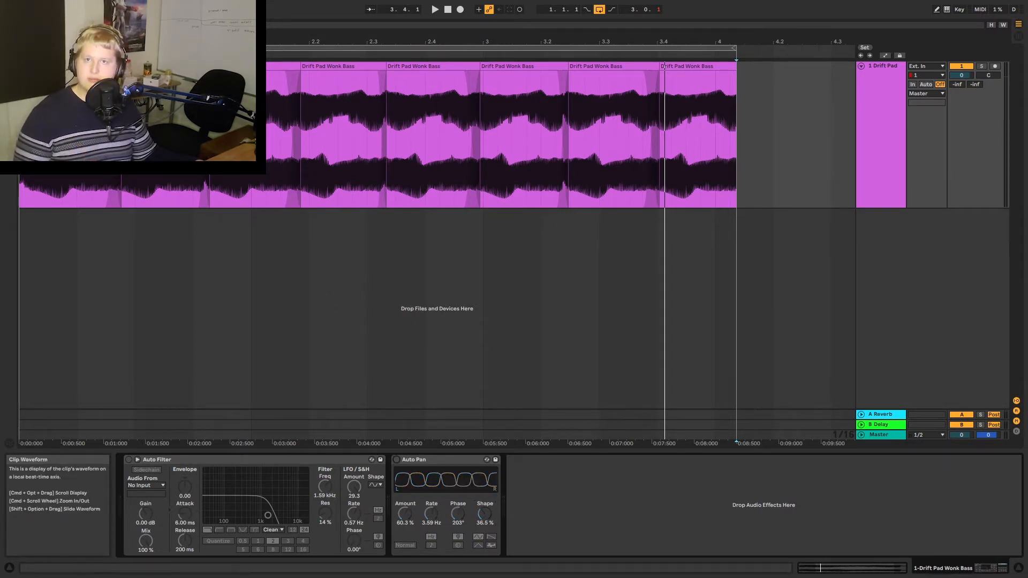
- Re-enable Auto Pan, play the pad, and reset the waveform shape to 0%
left_click(434, 9)
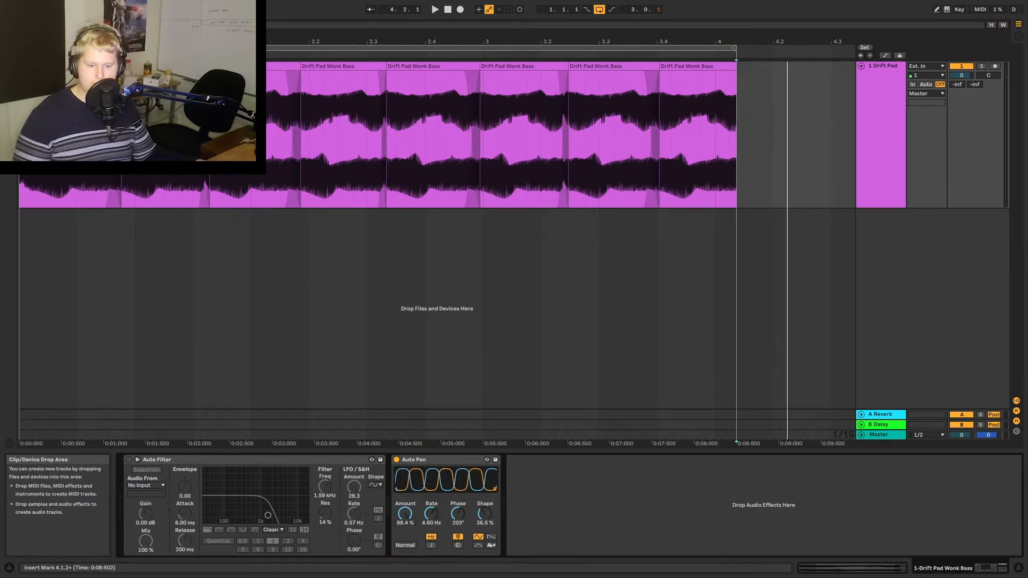
left_click(434, 9)
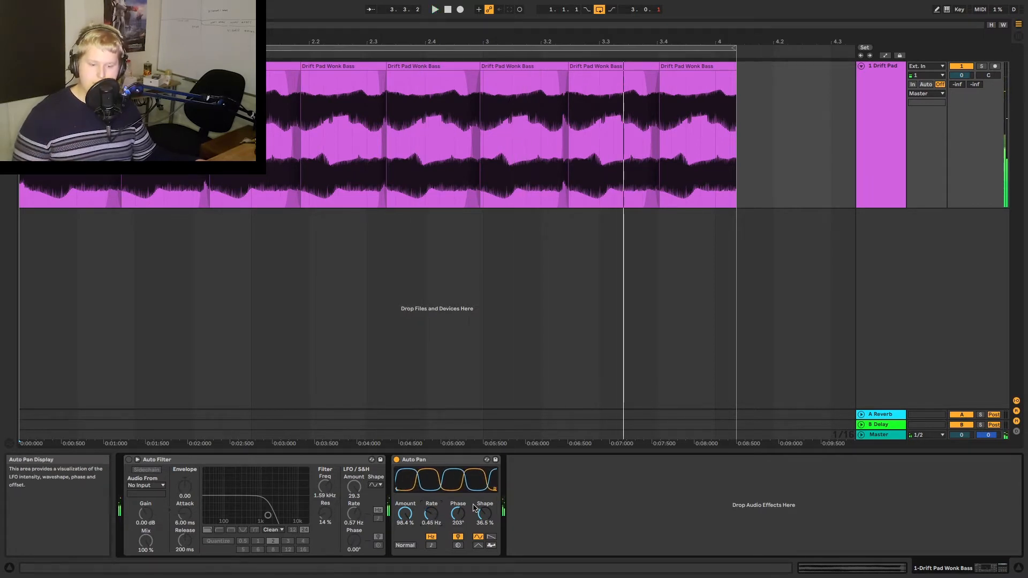
left_click(479, 545)
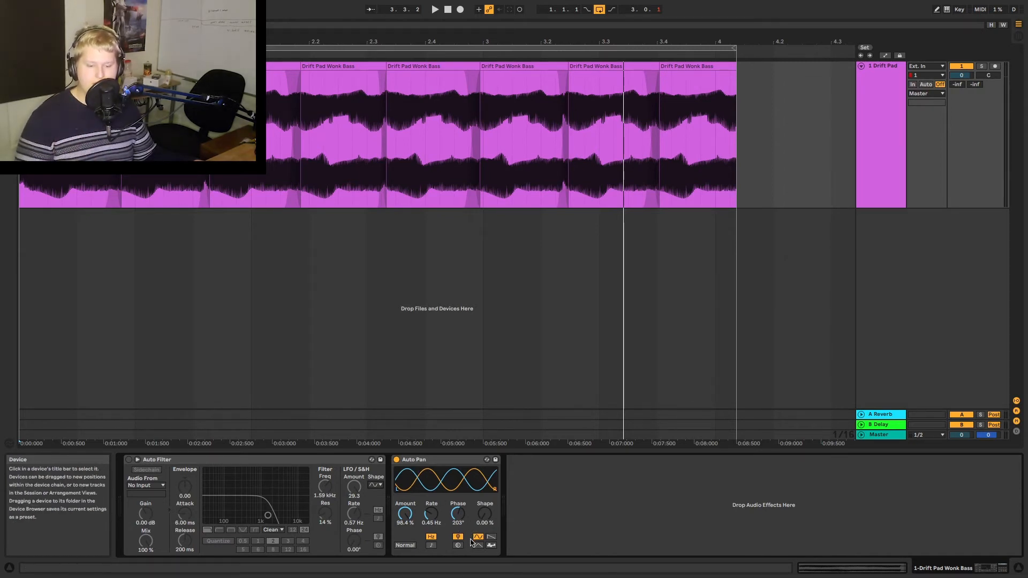
- Compare triangle and sawtooth panning waves, settle on triangle, and stop playback
left_click(477, 546)
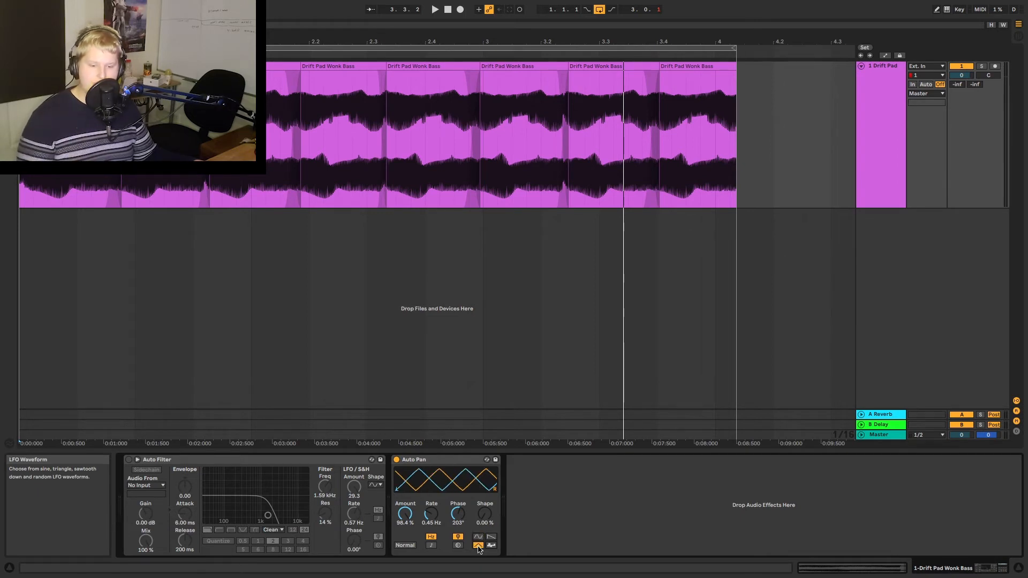
left_click(490, 538)
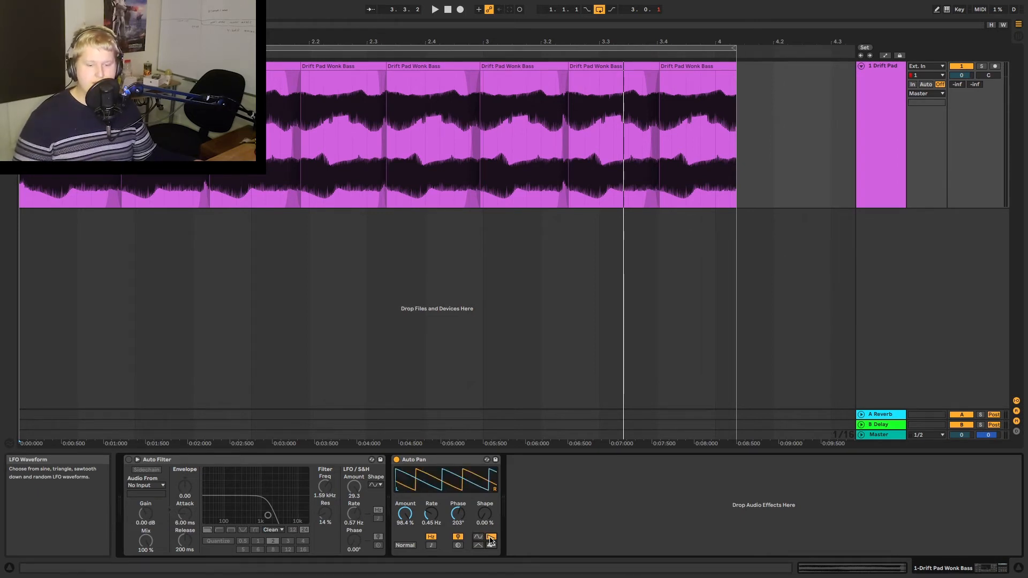
left_click(490, 538)
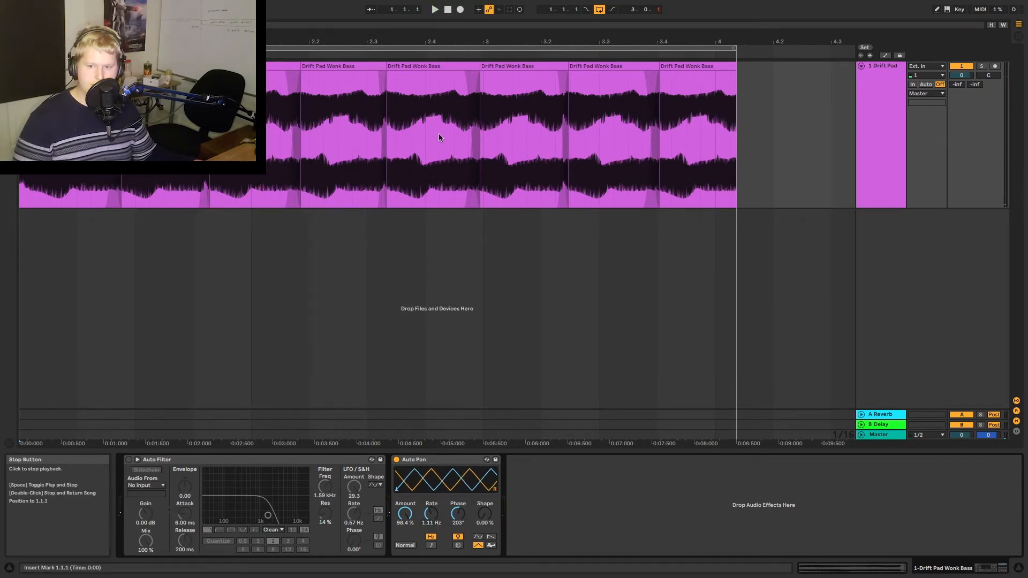
left_click(434, 9)
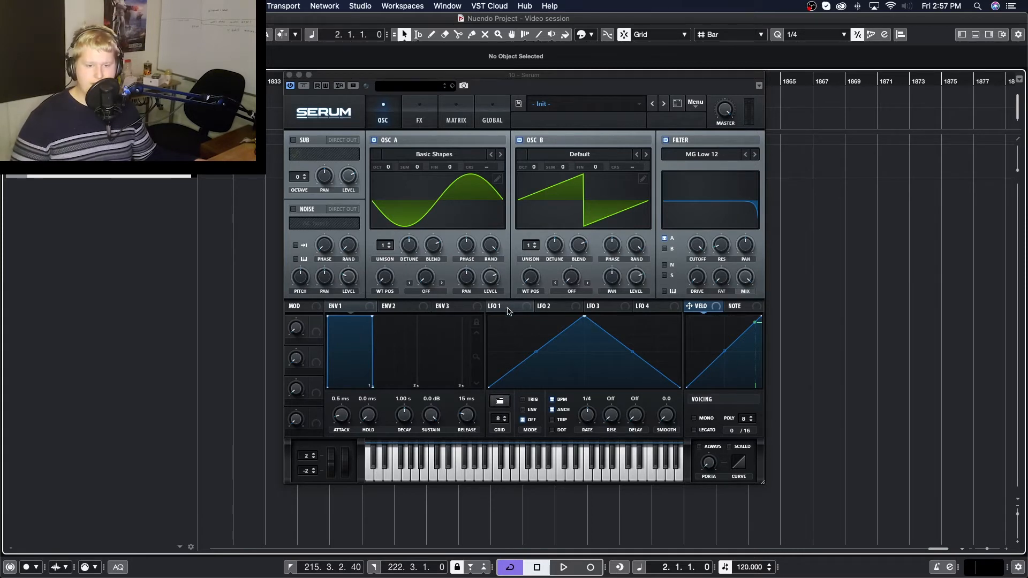
- Show Serum's FX rack and open the Filter effect's type list to the Flanger options
left_click(418, 111)
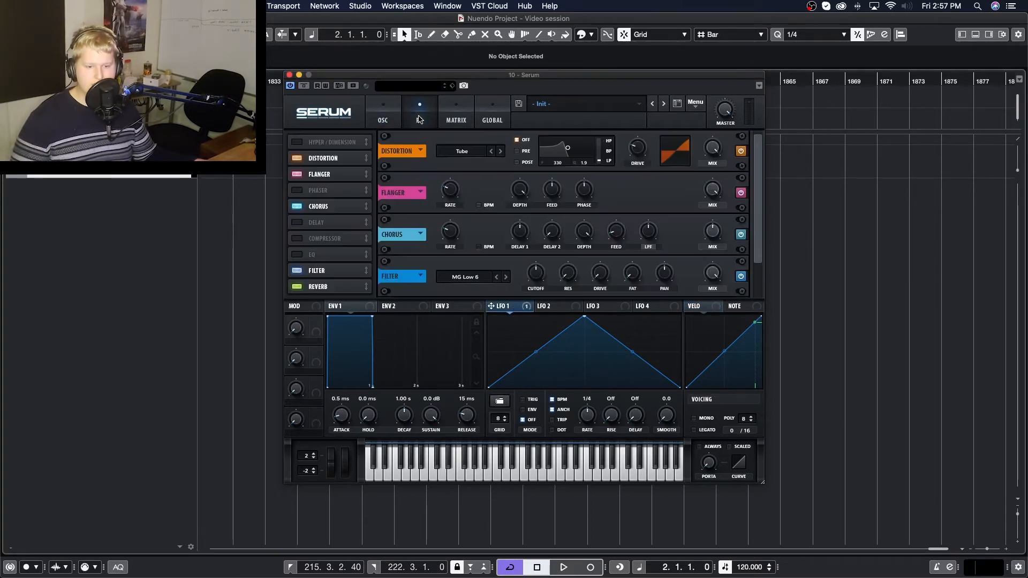
left_click(466, 277)
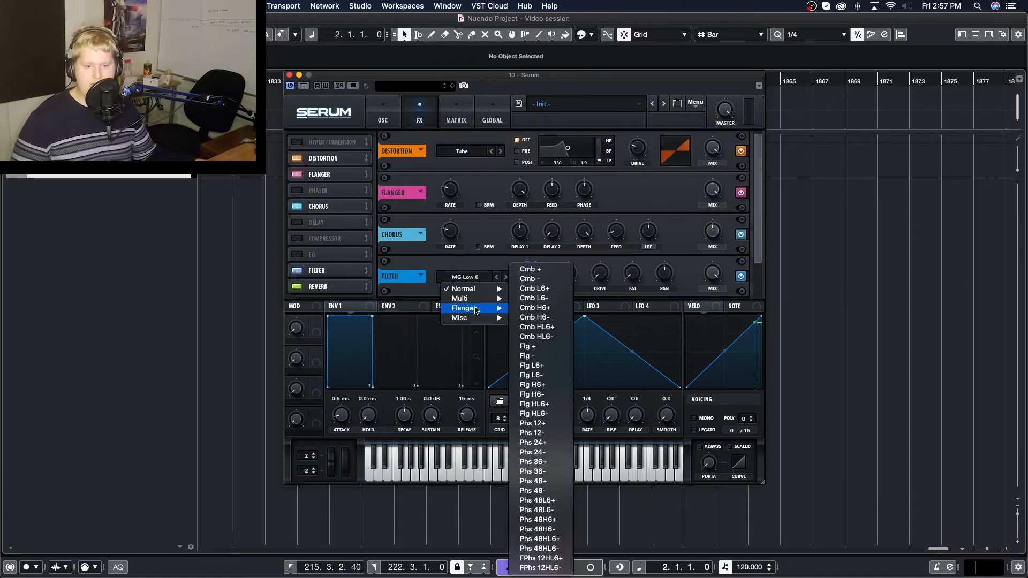
left_click(382, 120)
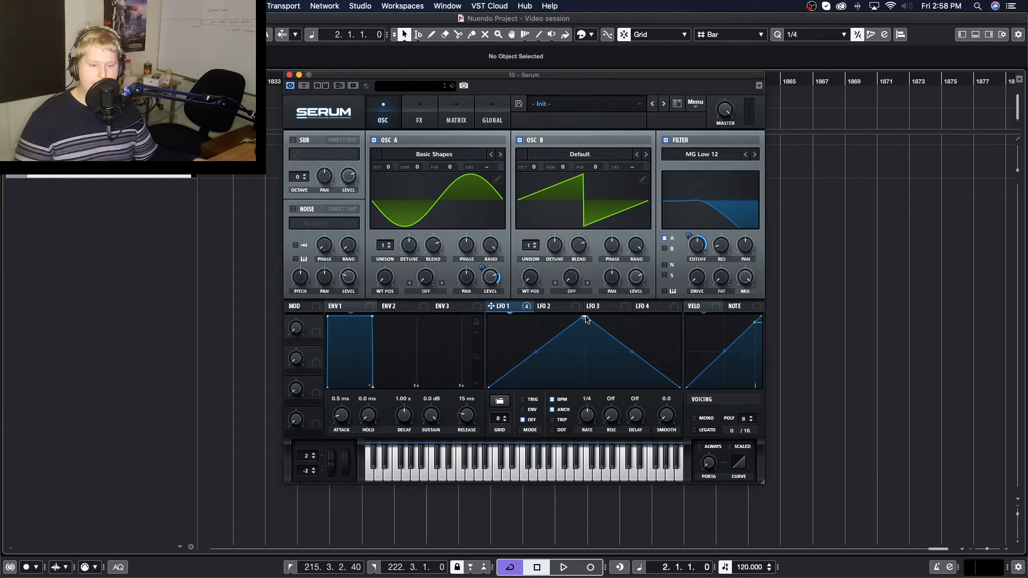
- Drag LFO 1 onto the filter cutoff knob to modulate it
left_click_drag(584, 320, 581, 342)
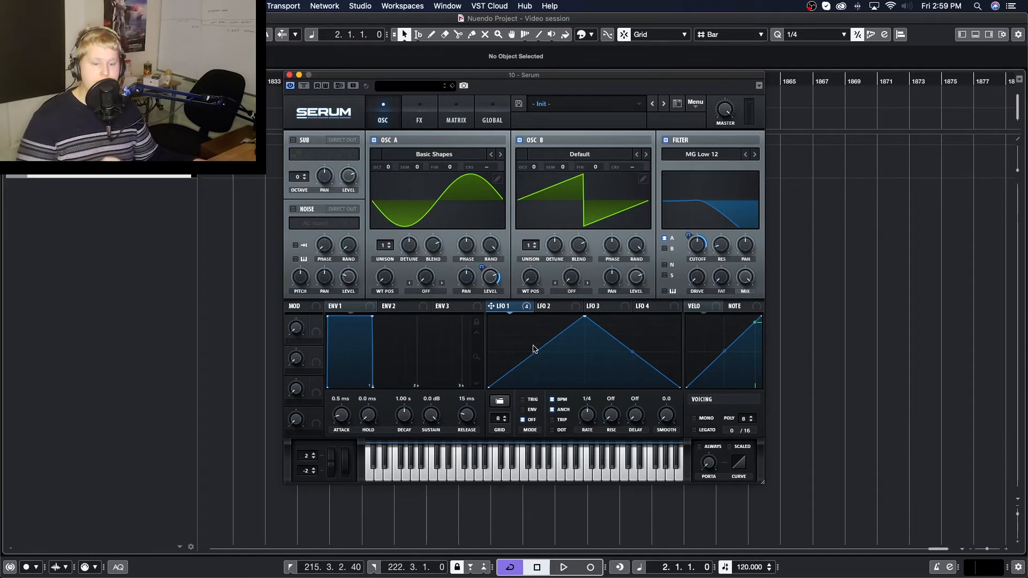
mouse_move(535, 353)
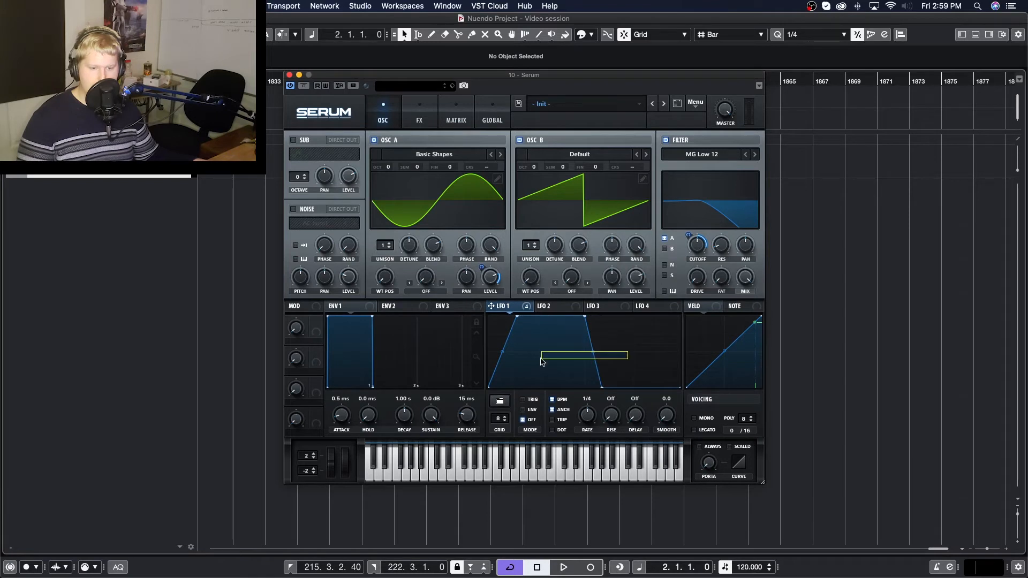
- Box-select the LFO 1 curve's middle points and pull them into a dip
left_click_drag(542, 356, 543, 346)
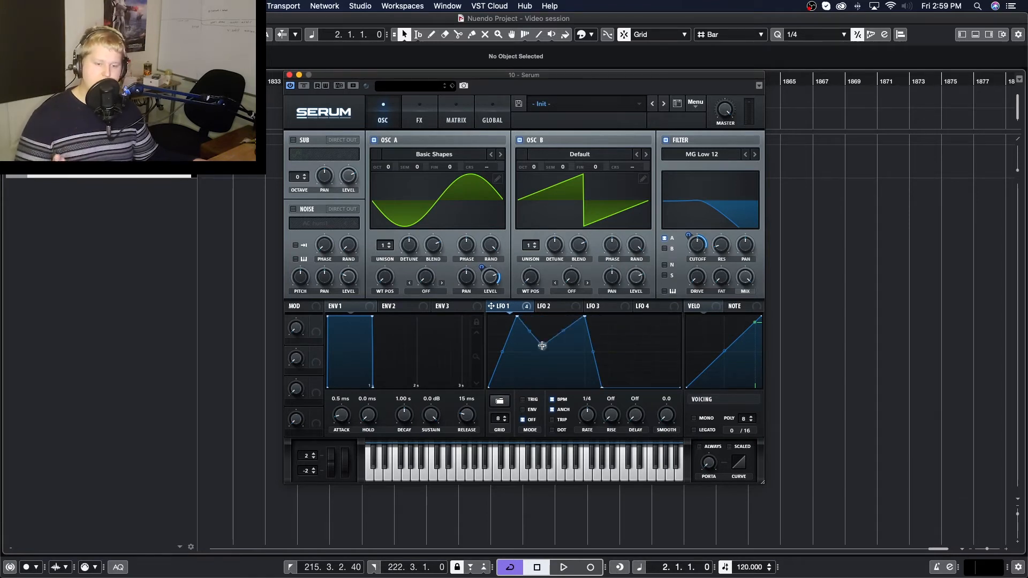
left_click_drag(542, 345, 583, 311)
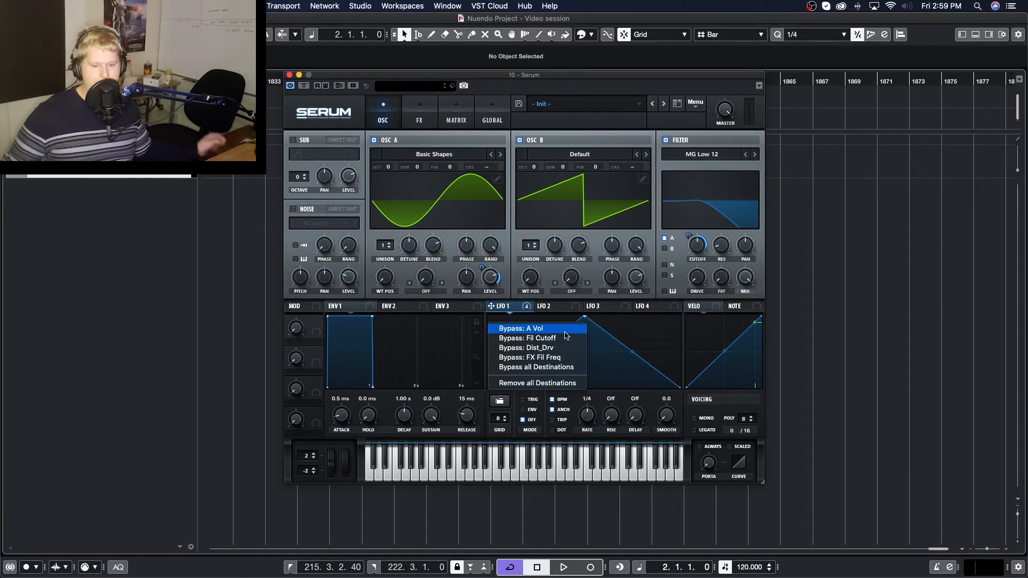
mouse_move(536, 366)
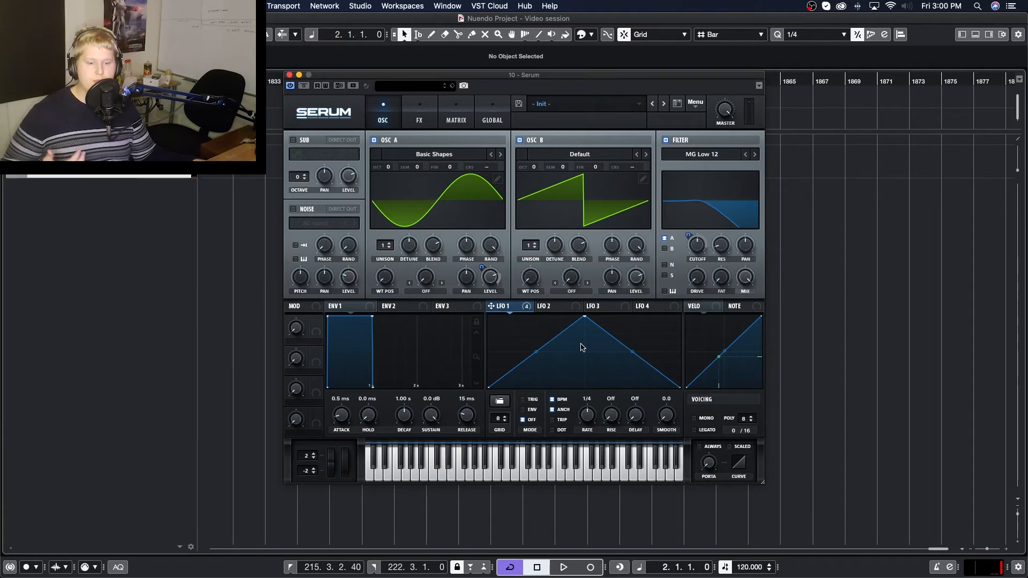
- Right-click the LFO 1 tab and choose Bypass all Destinations
right_click(581, 347)
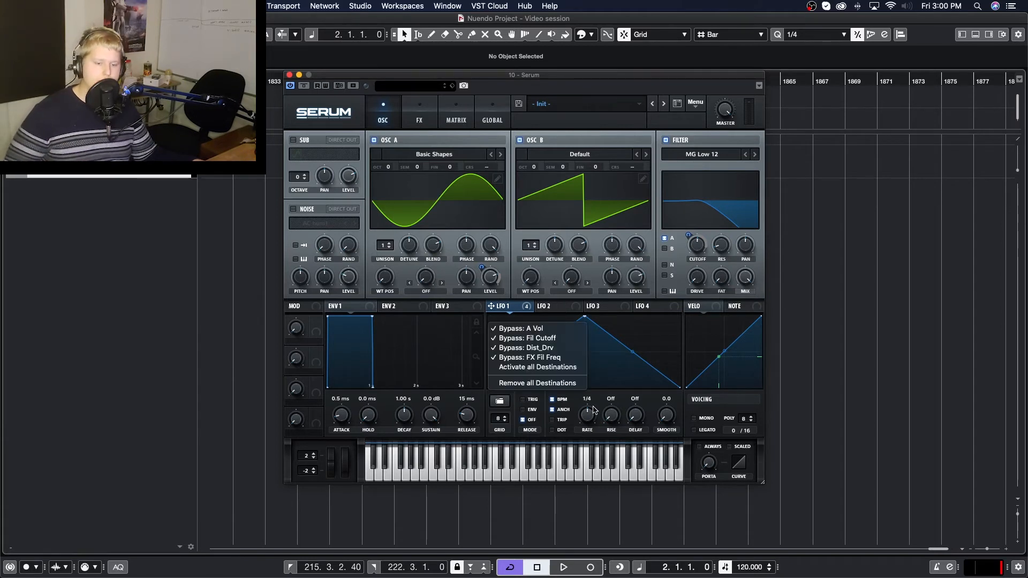